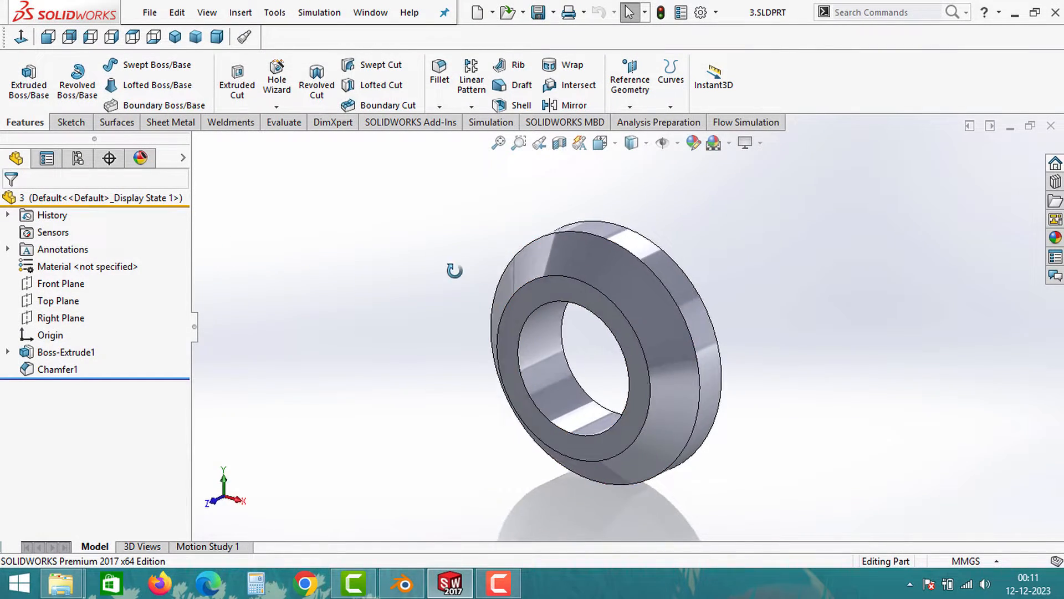
Start a Save As of the ring part with STEP AP214 chosen as the export type.
left_click(148, 13)
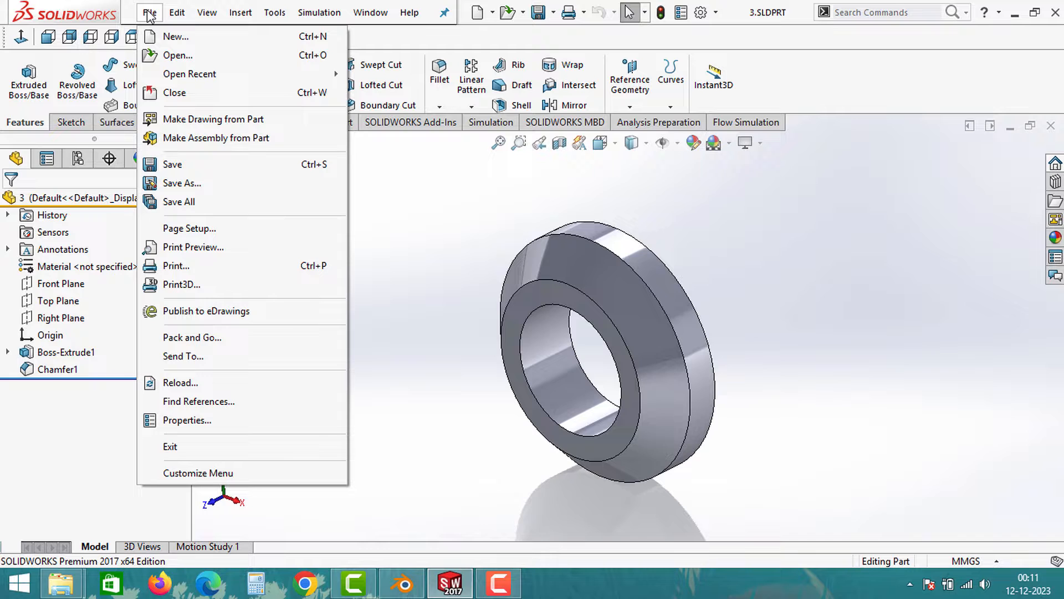
mouse_move(182, 183)
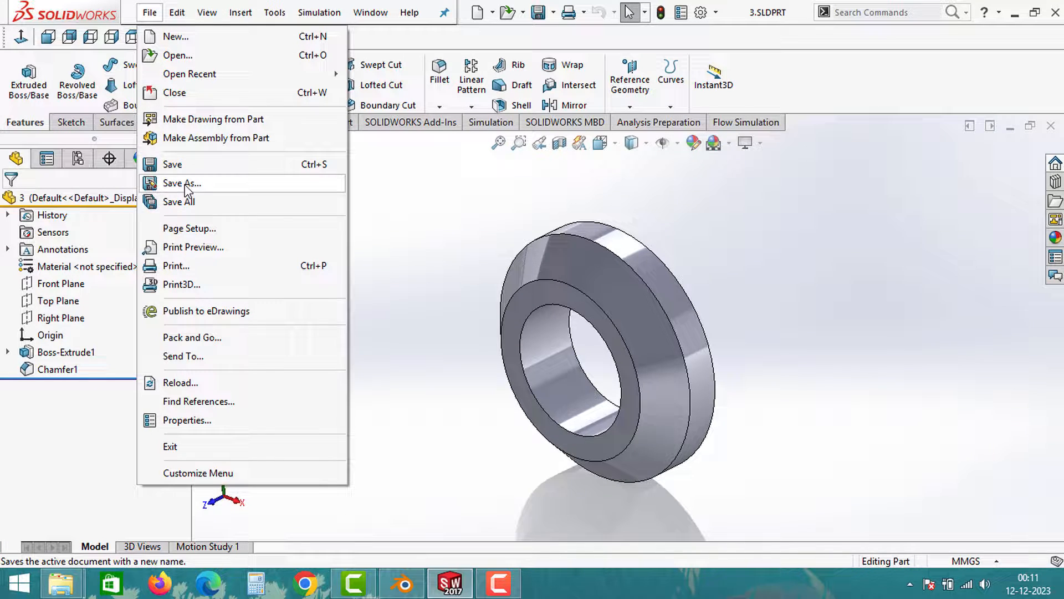
left_click(323, 225)
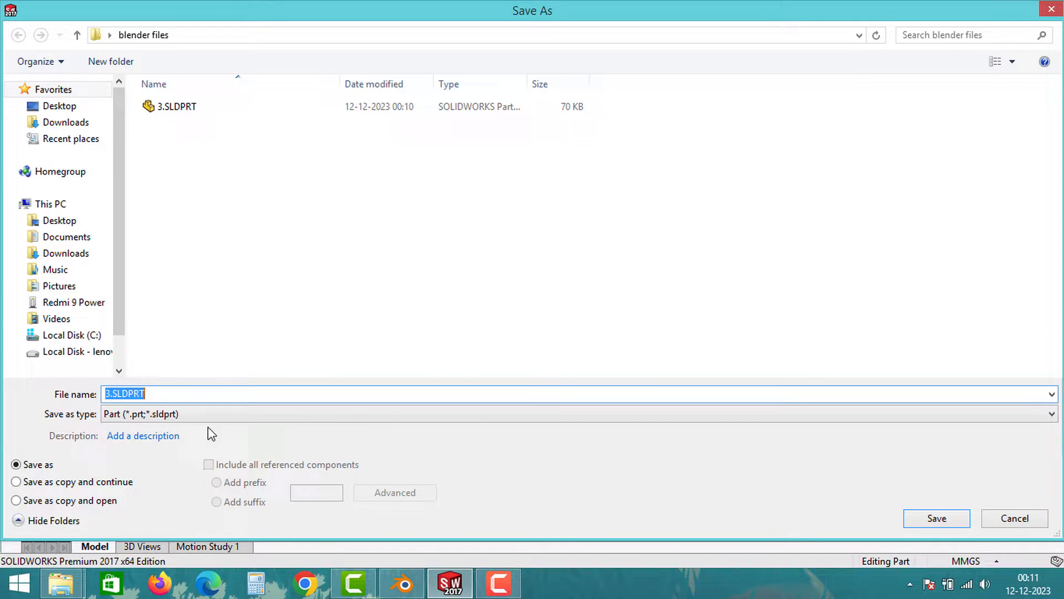
left_click(1051, 413)
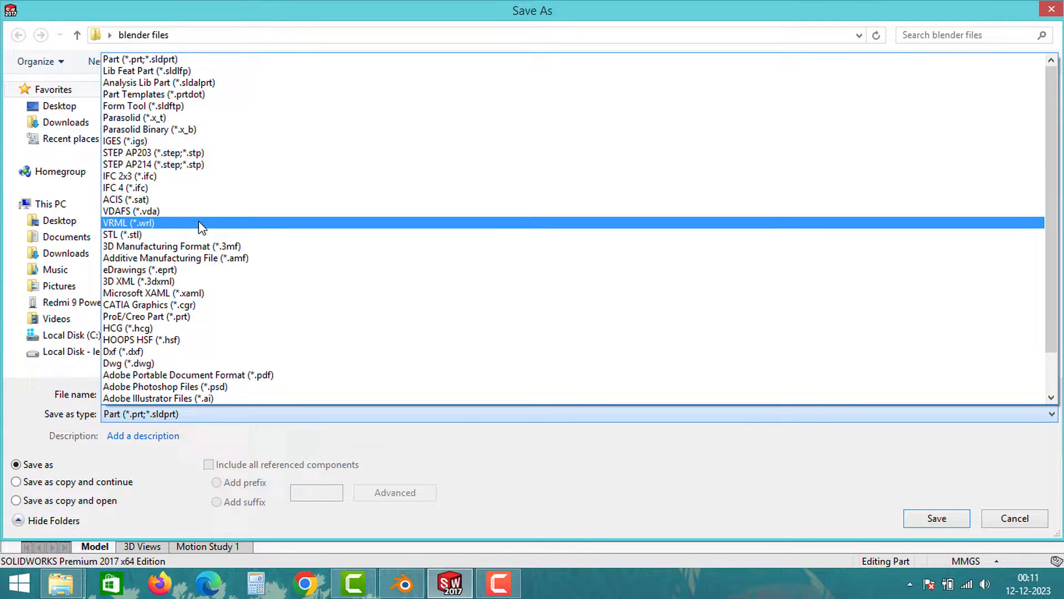
left_click(154, 152)
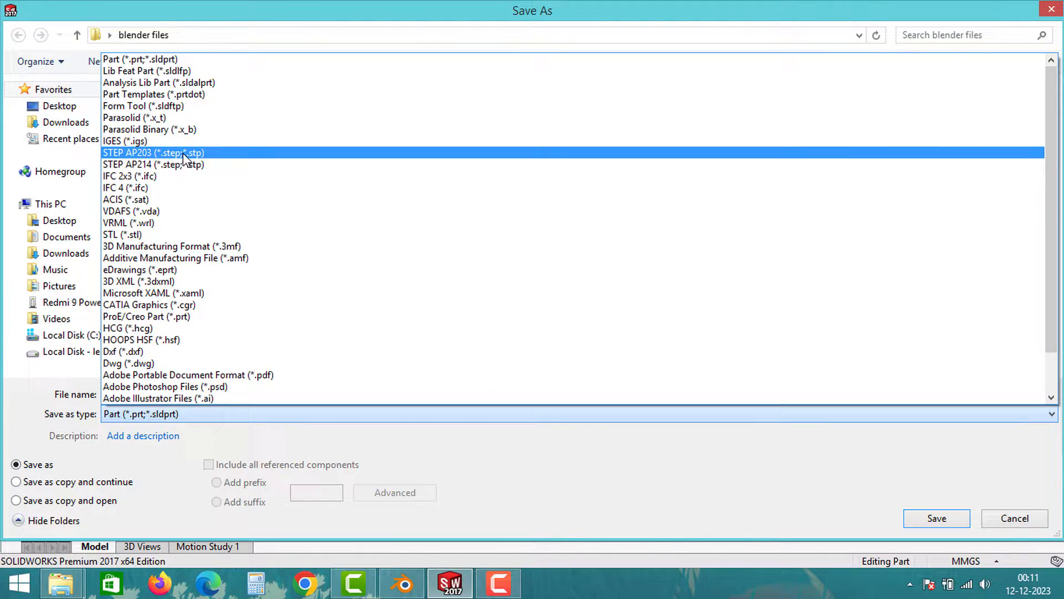
left_click(153, 165)
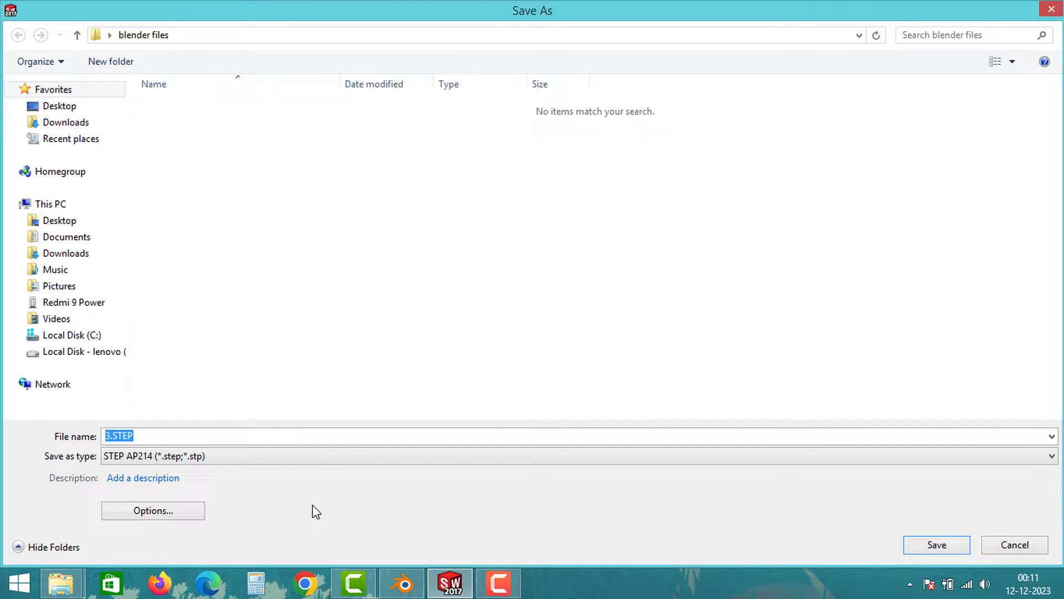
Review the STEP export options unchanged and save the part as 3.STEP.
left_click(153, 510)
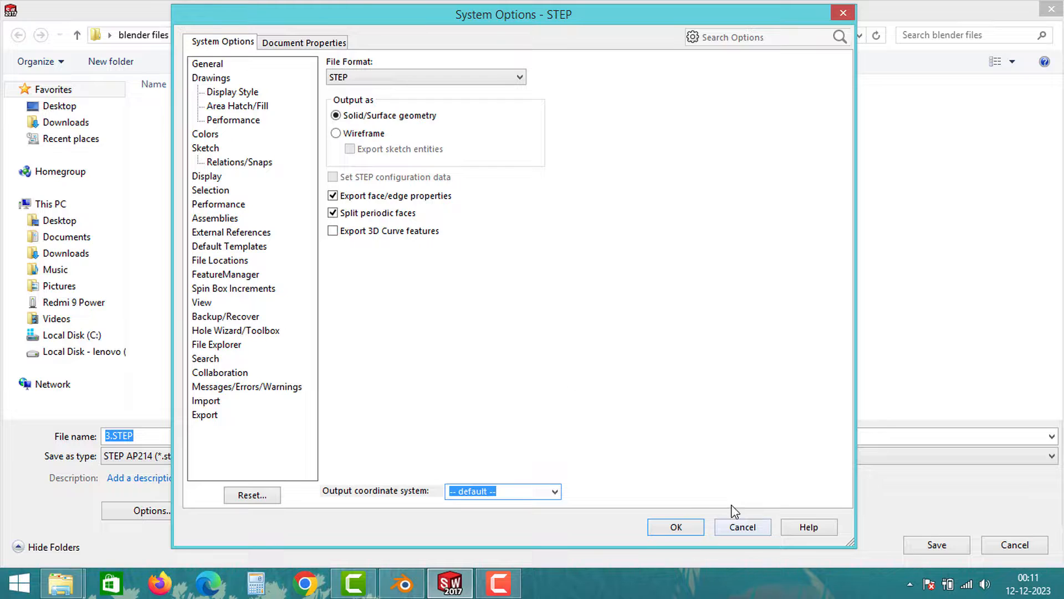
left_click(676, 526)
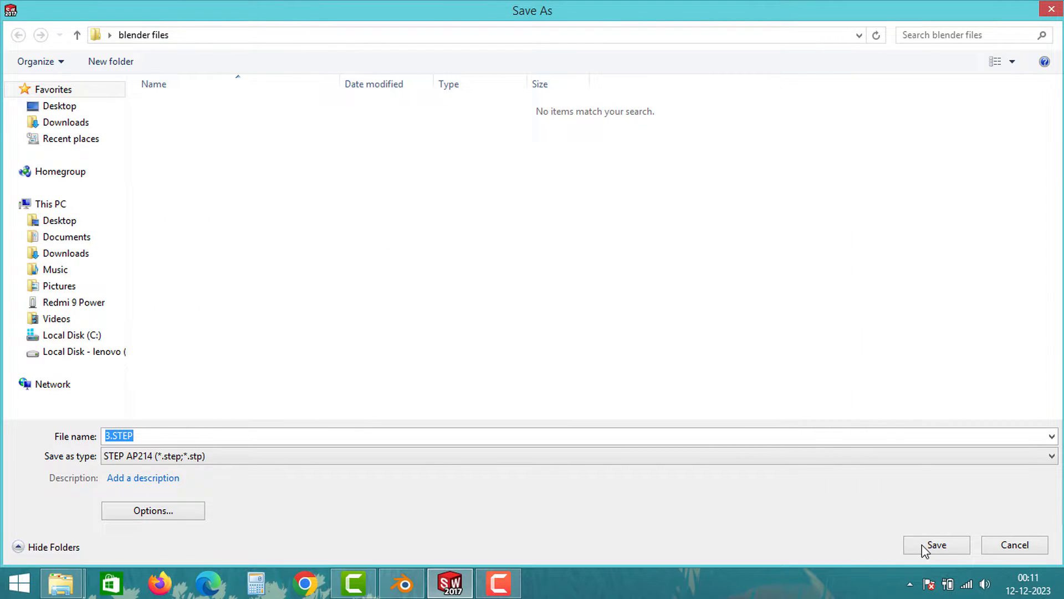
left_click(936, 545)
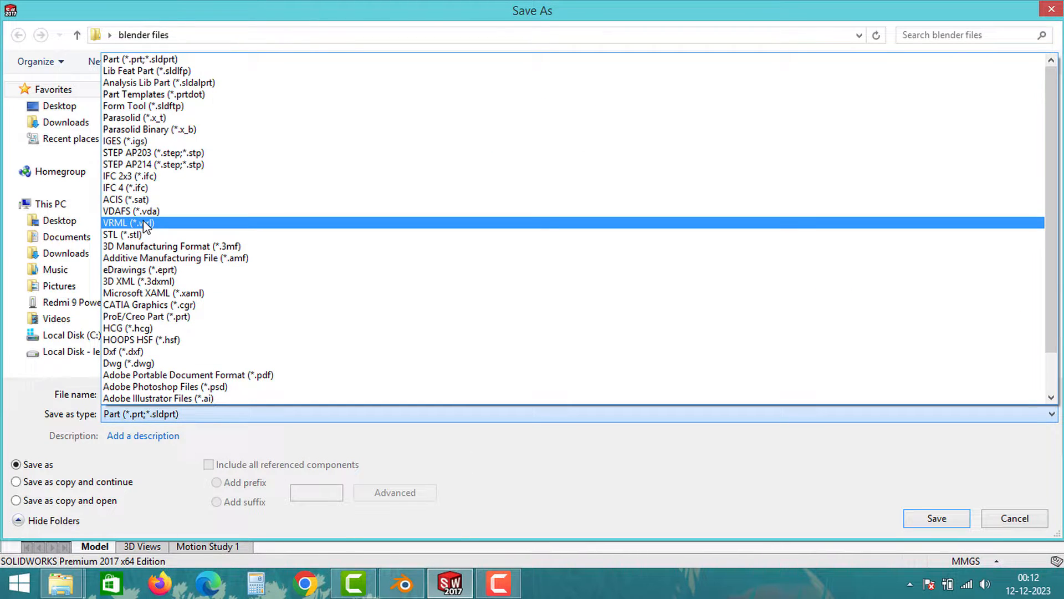
Save the ring part as VRML file 3.WRL in the blender files folder.
left_click(122, 223)
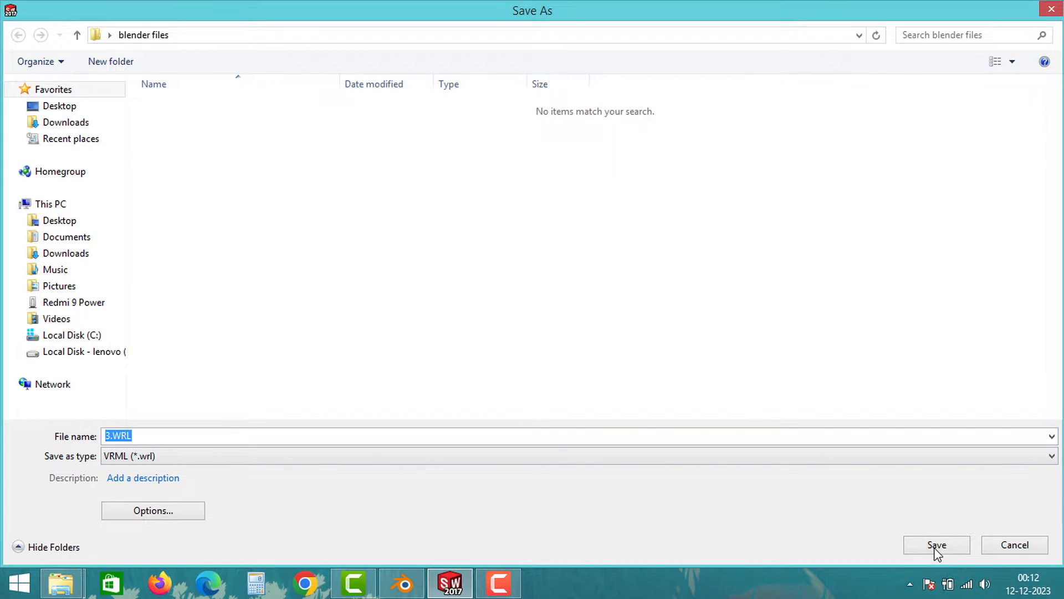
left_click(936, 545)
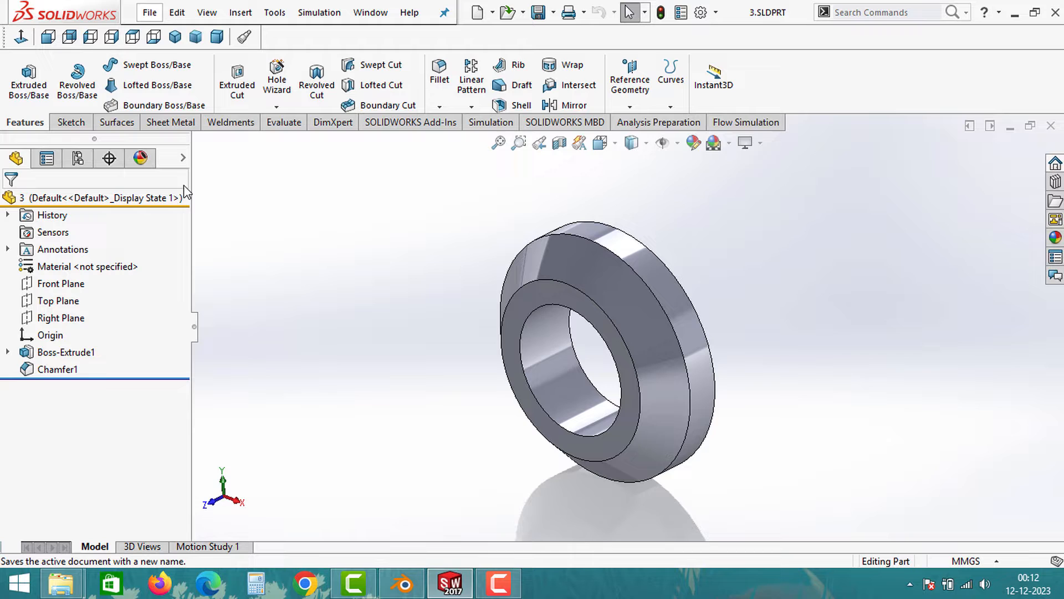
mouse_move(243, 256)
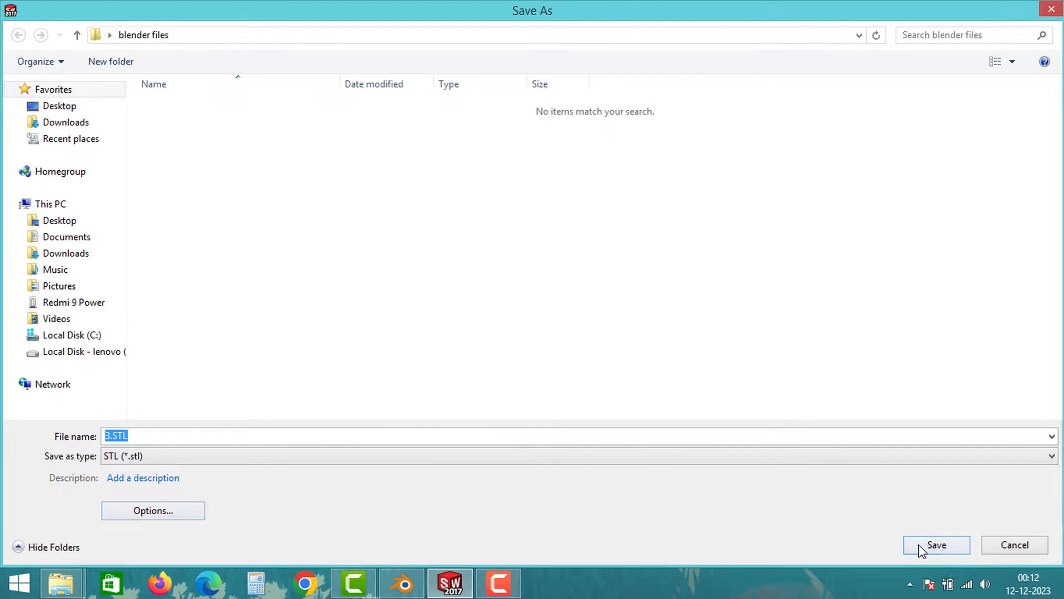
Save the ring part as binary STL file 3.STL and confirm the export.
left_click(936, 544)
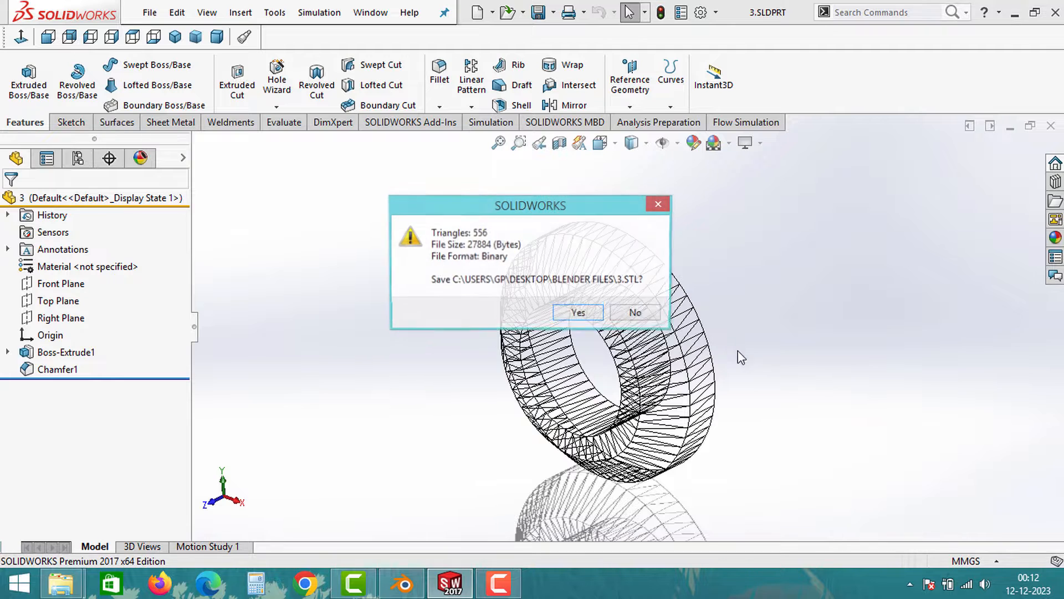
left_click(577, 313)
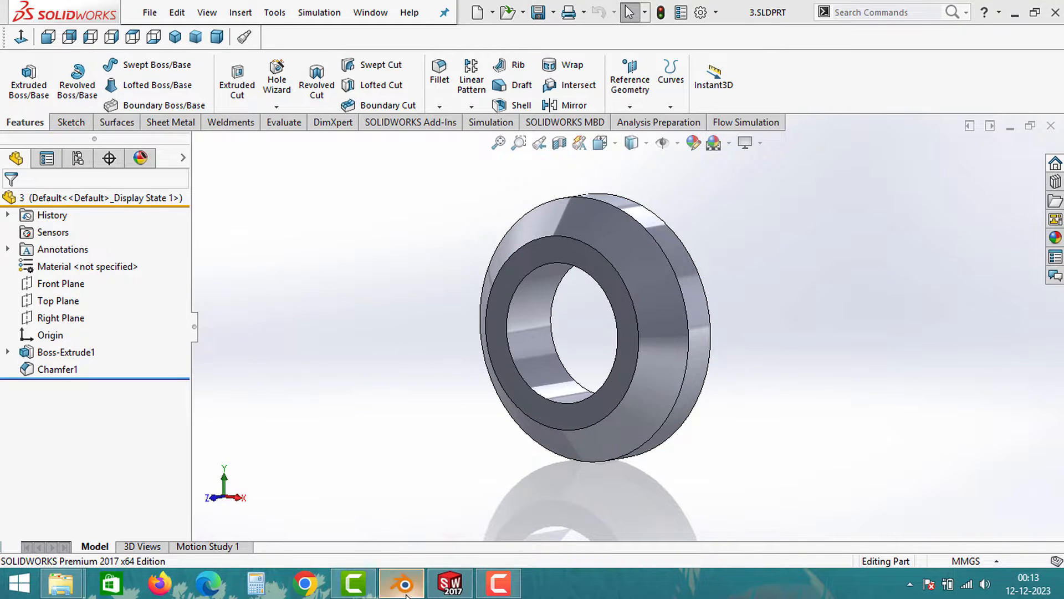
Switch to Blender's default scene and bring up its File menu to reach Import.
left_click(400, 582)
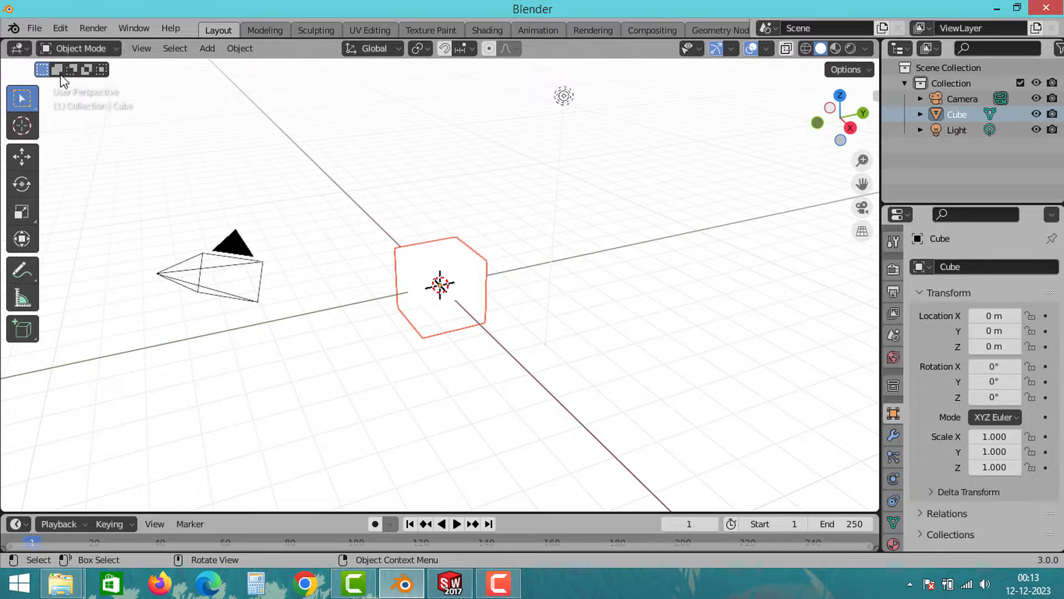
left_click(34, 28)
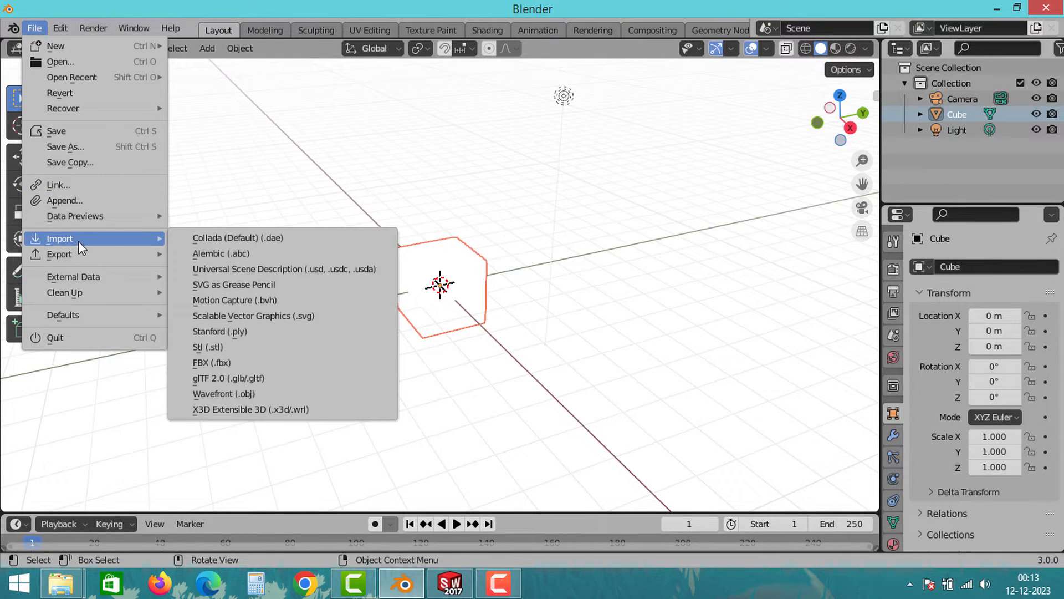
mouse_move(246, 345)
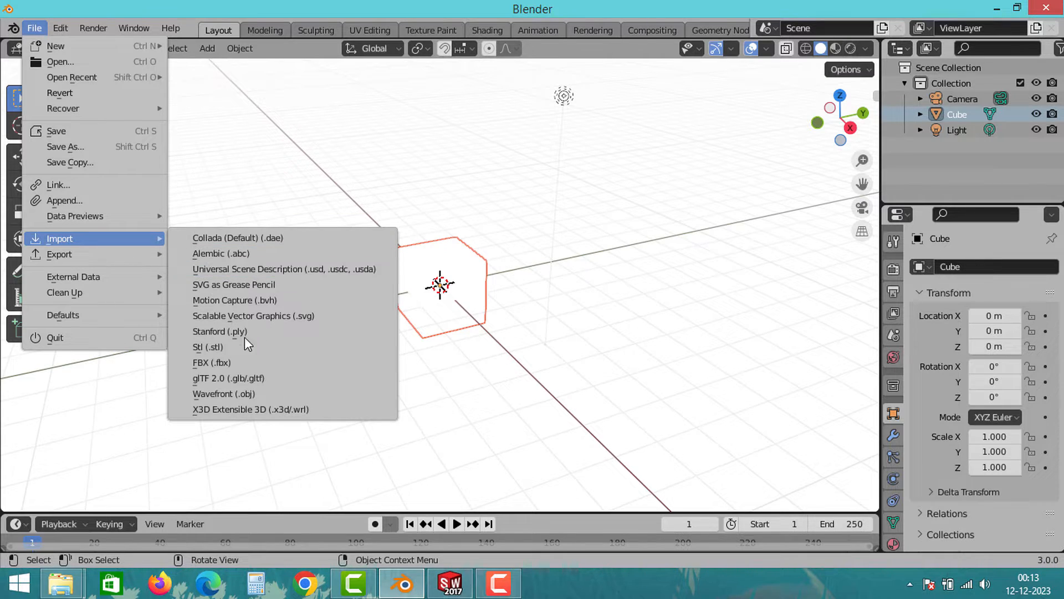
mouse_move(267, 407)
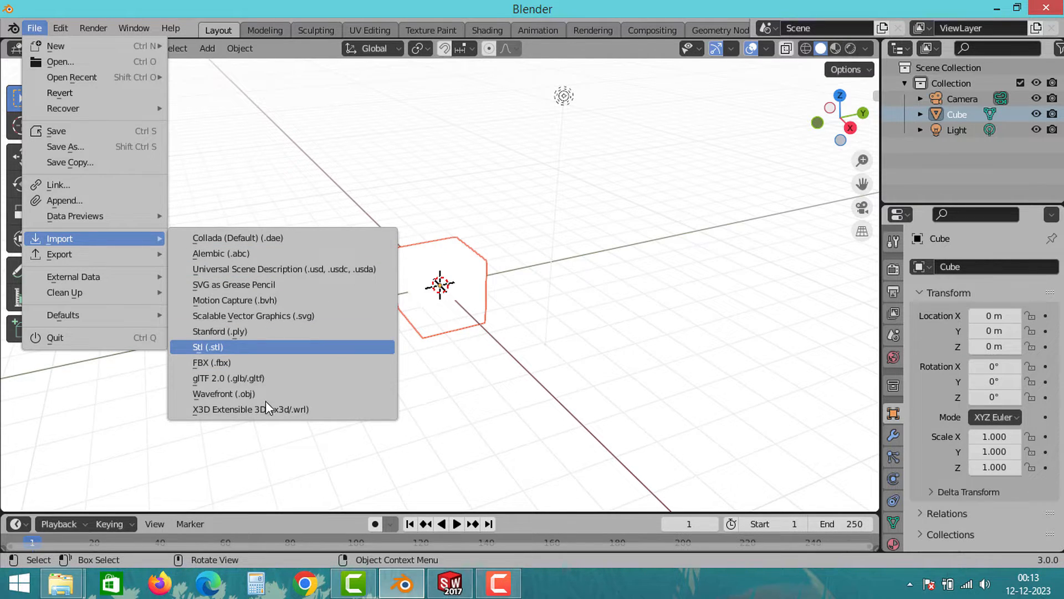
mouse_move(250, 409)
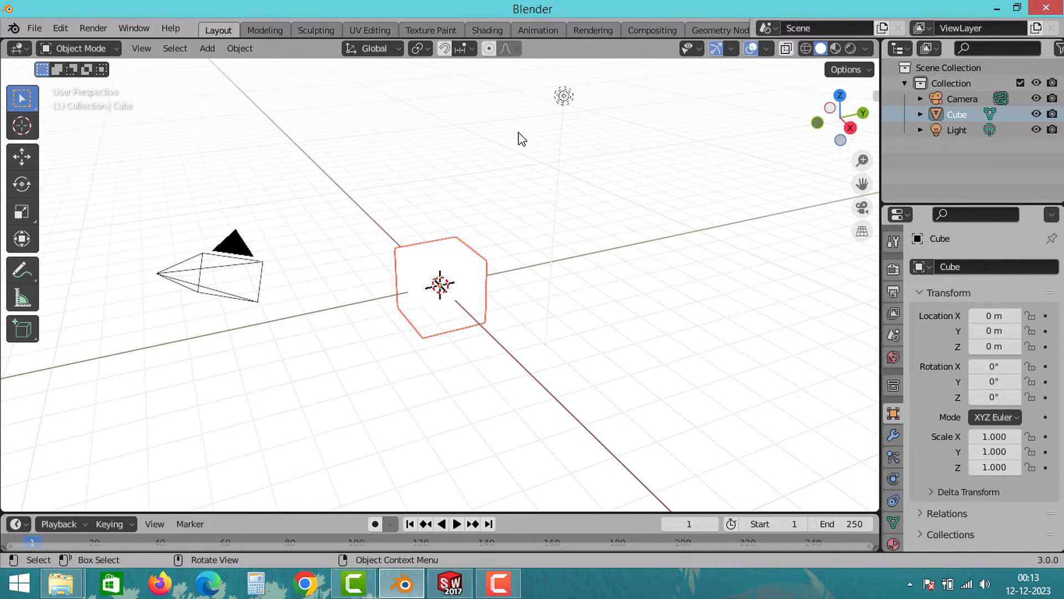
mouse_move(515, 150)
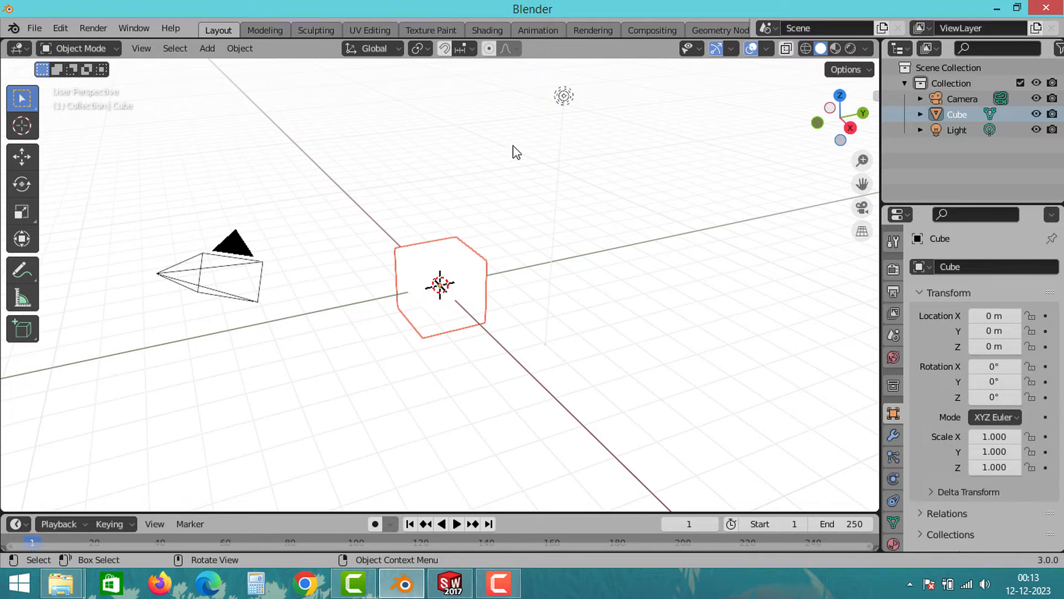
mouse_move(447, 558)
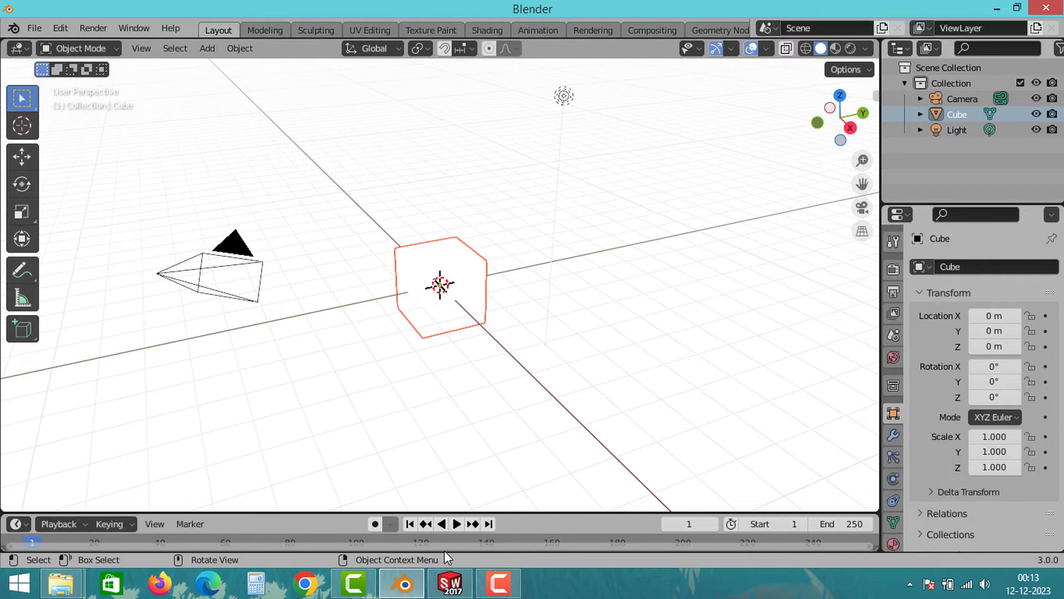
mouse_move(460, 547)
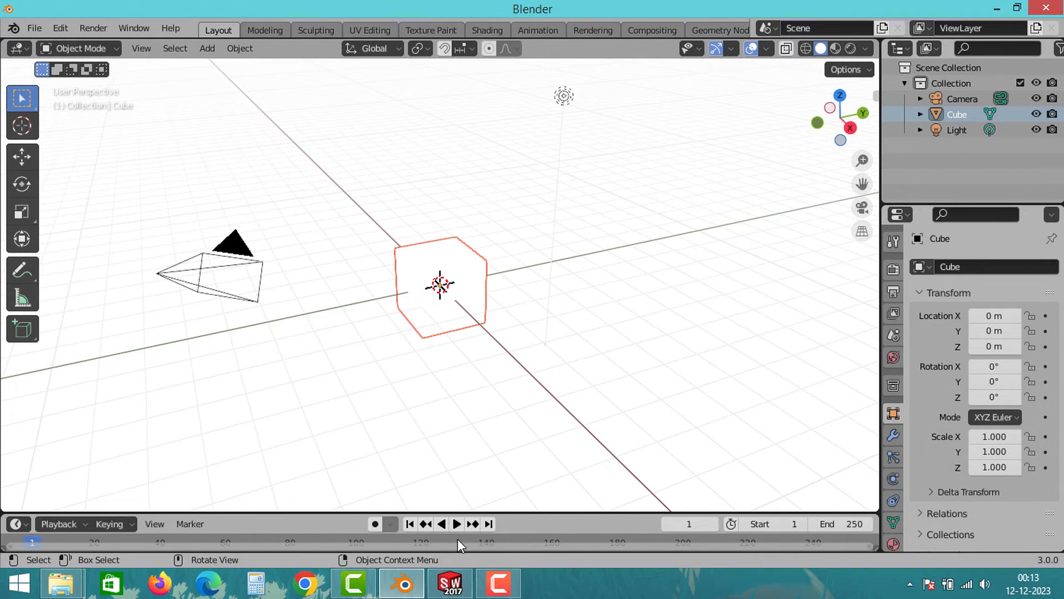